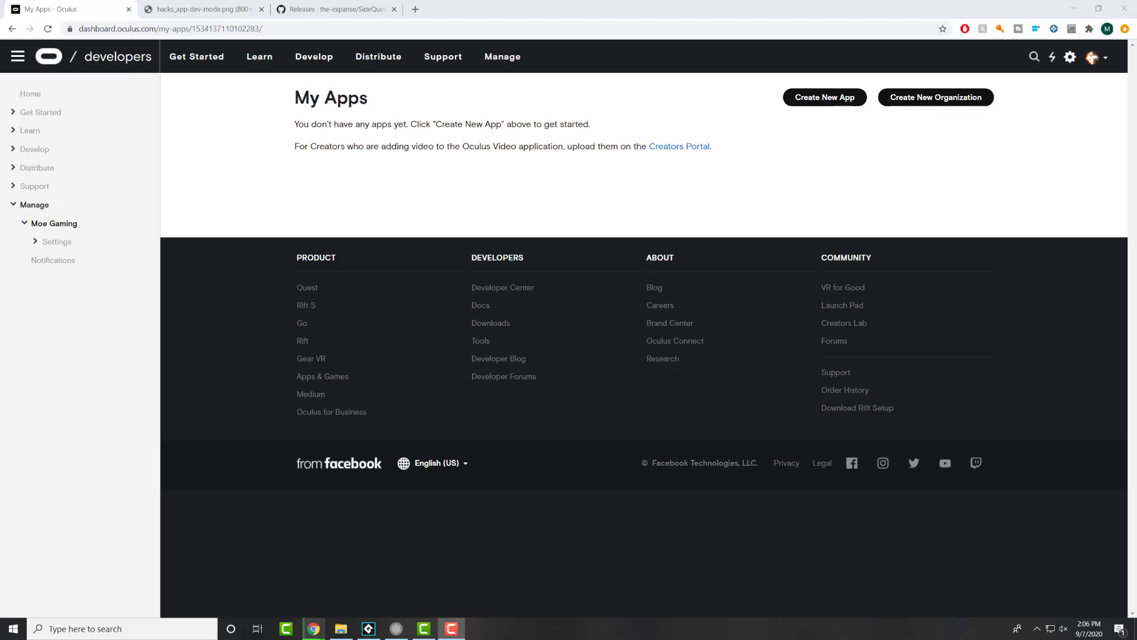
mouse_move(541, 119)
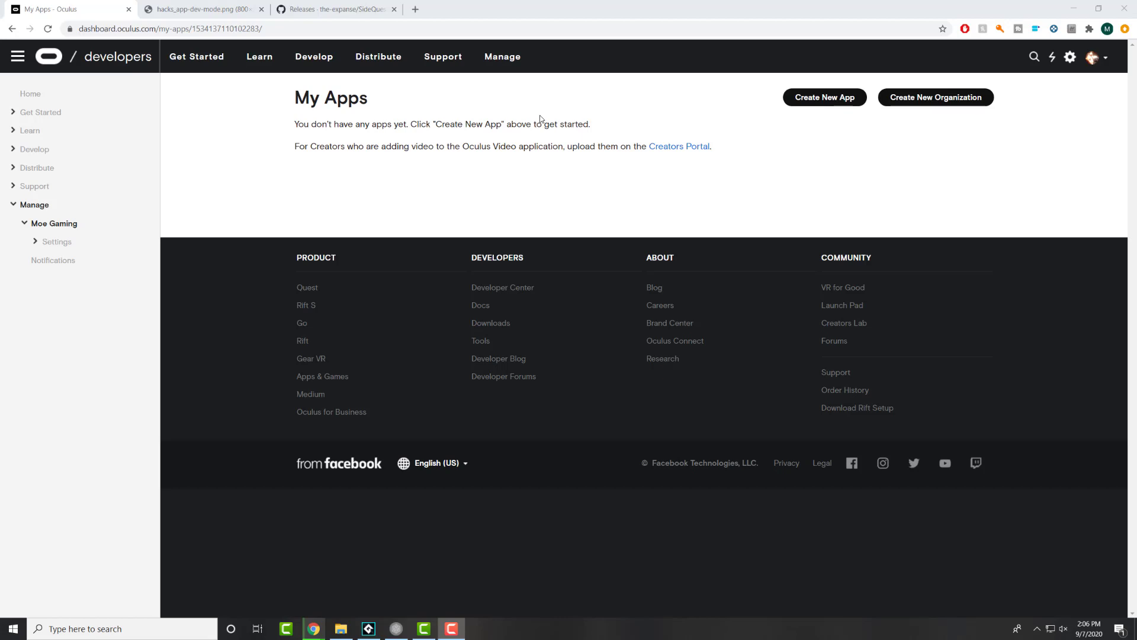
- Show the hacks_app-dev-mode.png picture of the phone app's Developer Mode setting
click(202, 9)
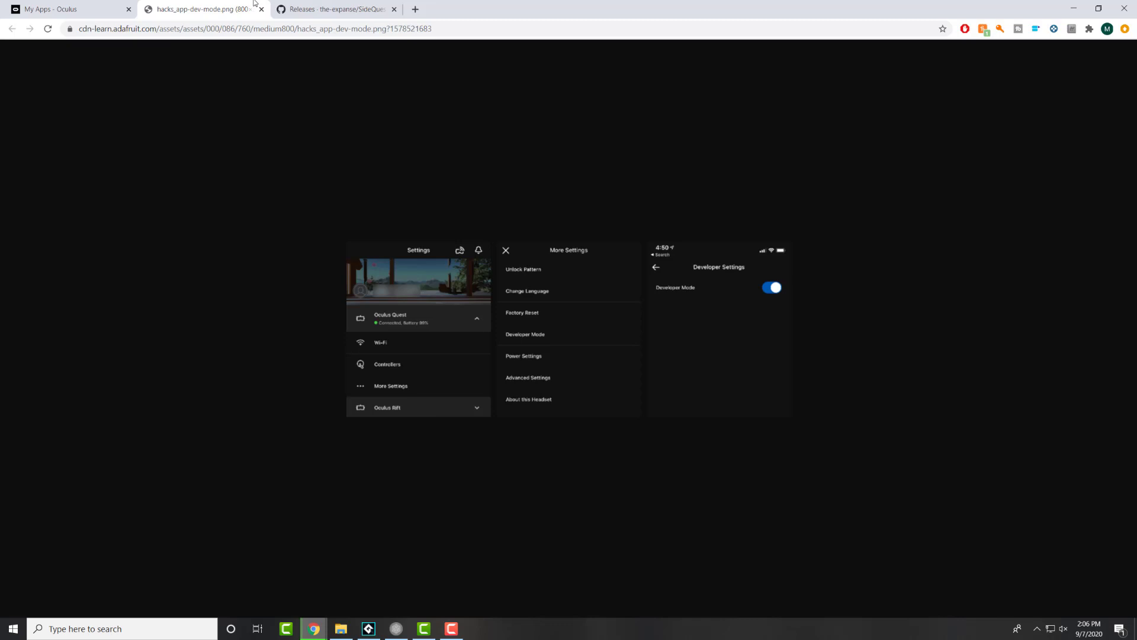
mouse_move(369, 359)
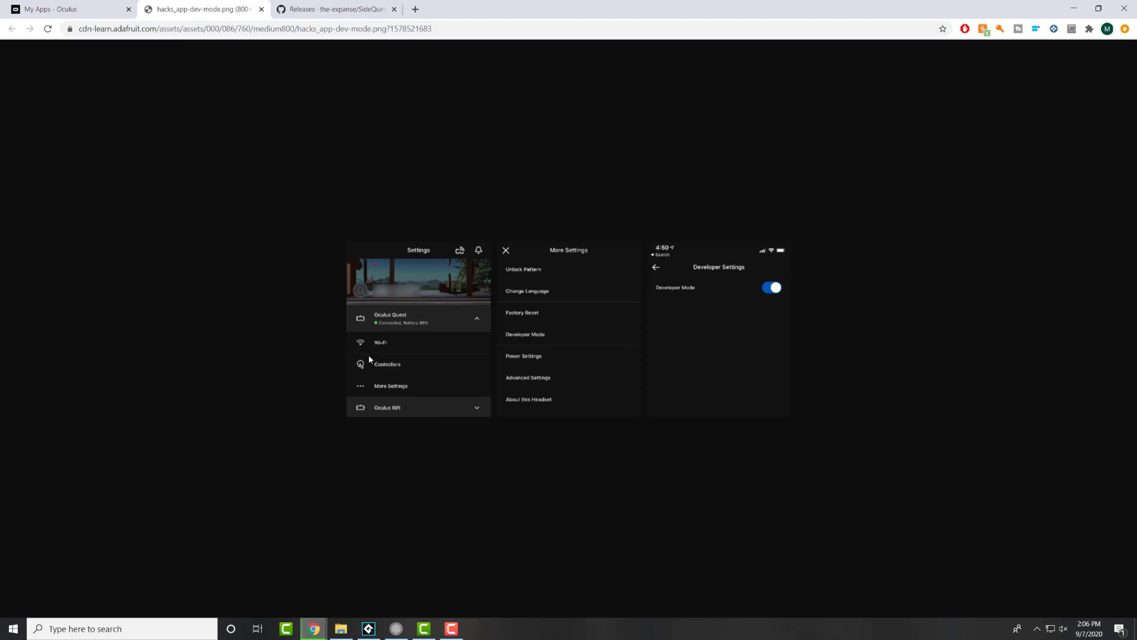
mouse_move(380, 343)
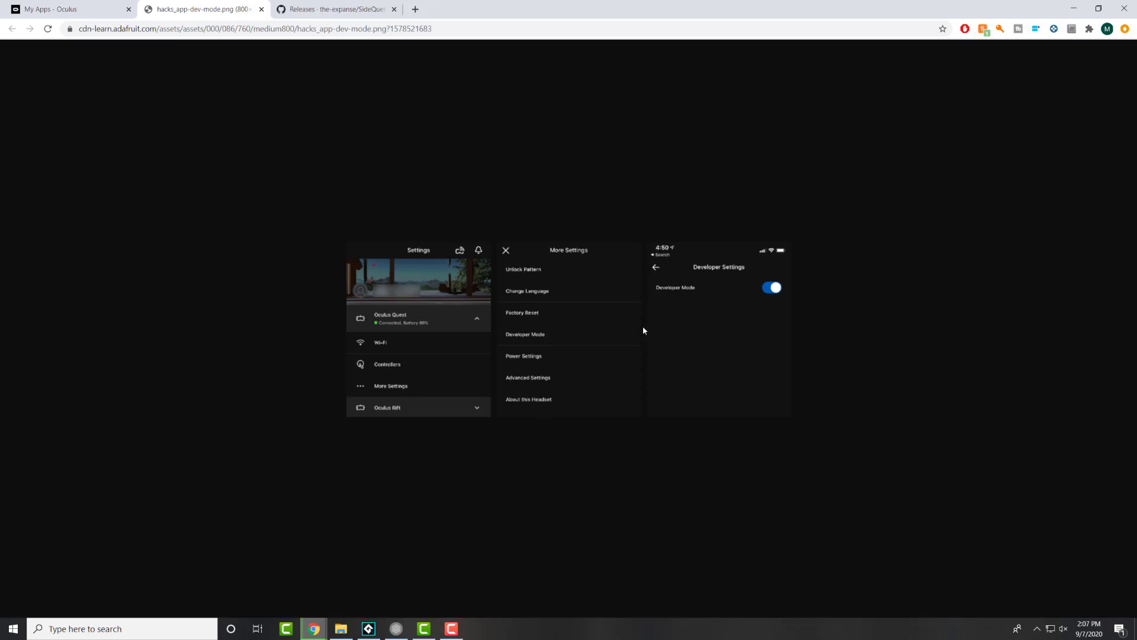
mouse_move(715, 423)
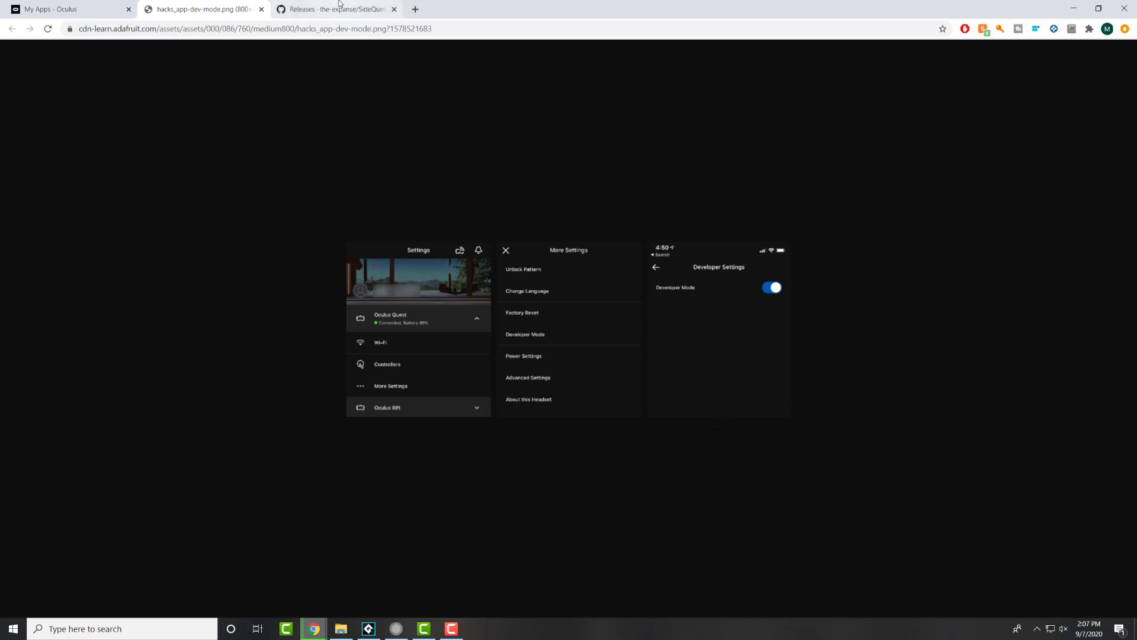
- Browse the latest SideQuest release assets down to the SideQuest-Setup Windows .exe link
click(333, 9)
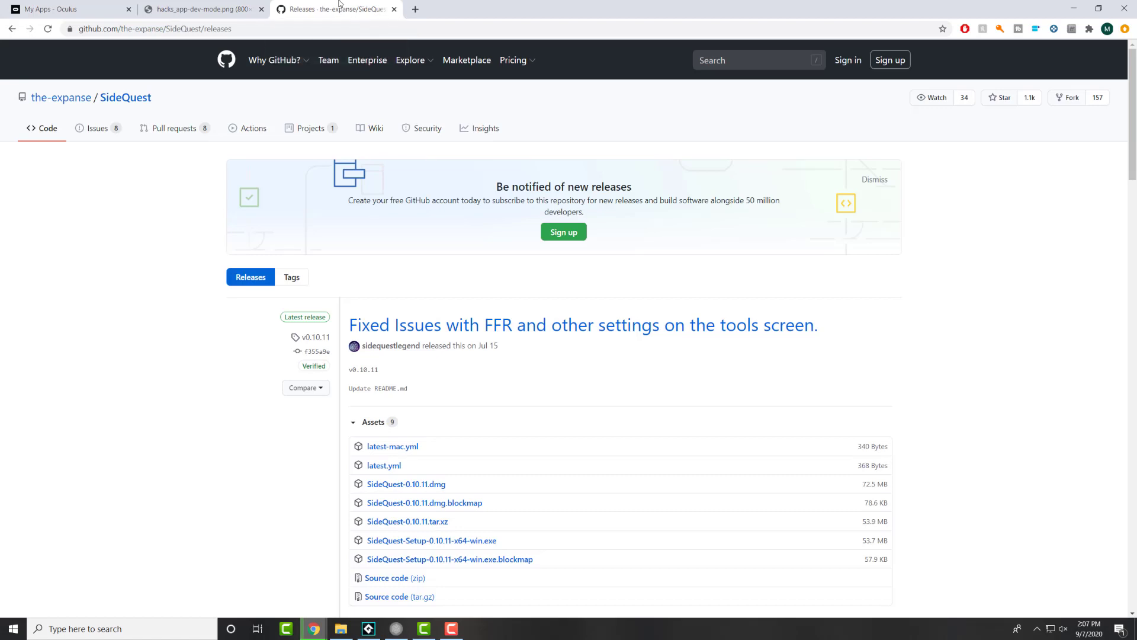
mouse_move(293, 61)
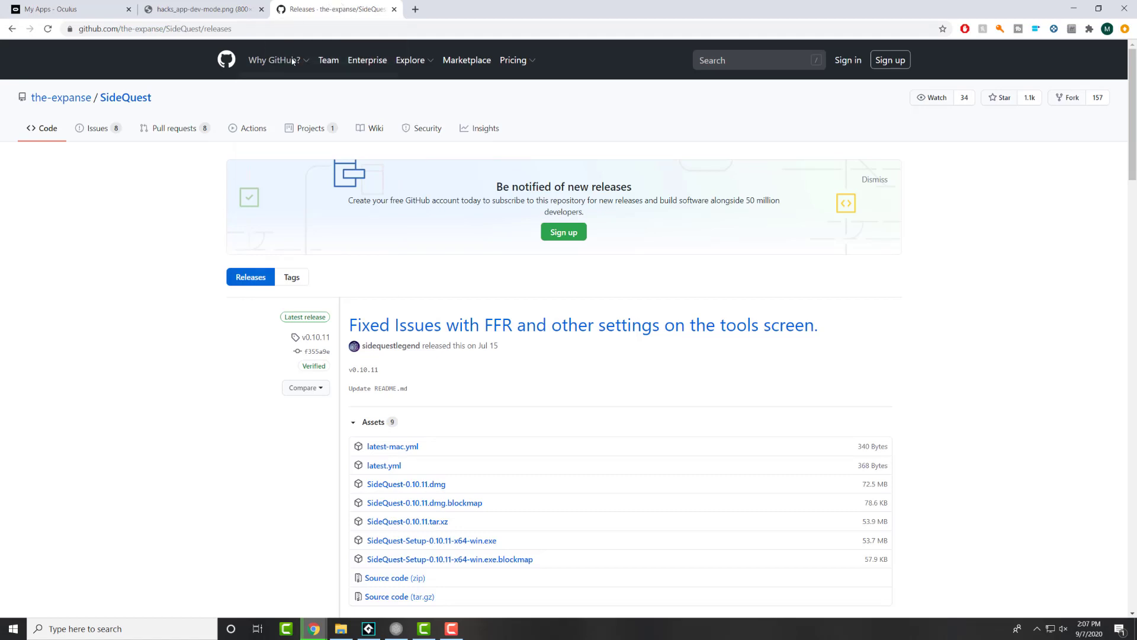
mouse_move(172, 227)
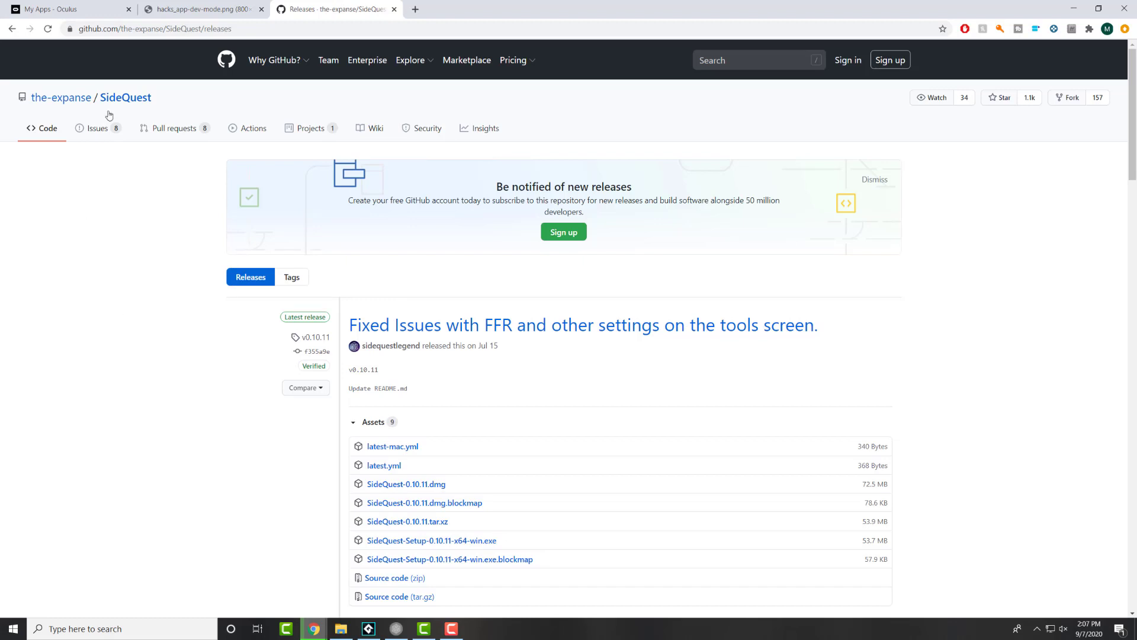
mouse_move(130, 125)
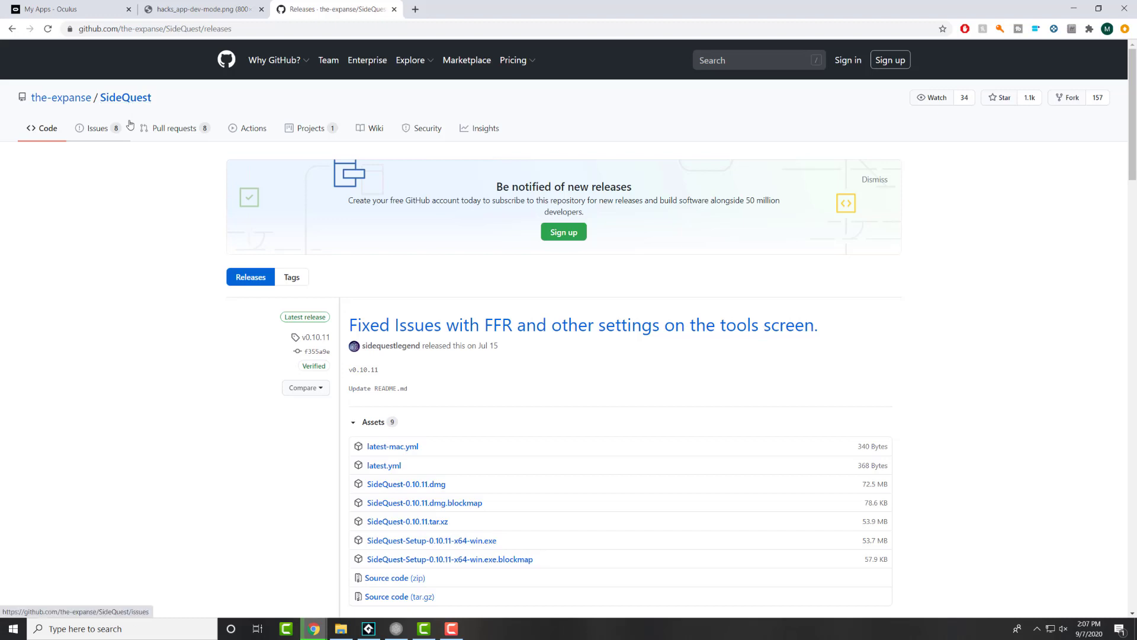
mouse_move(145, 180)
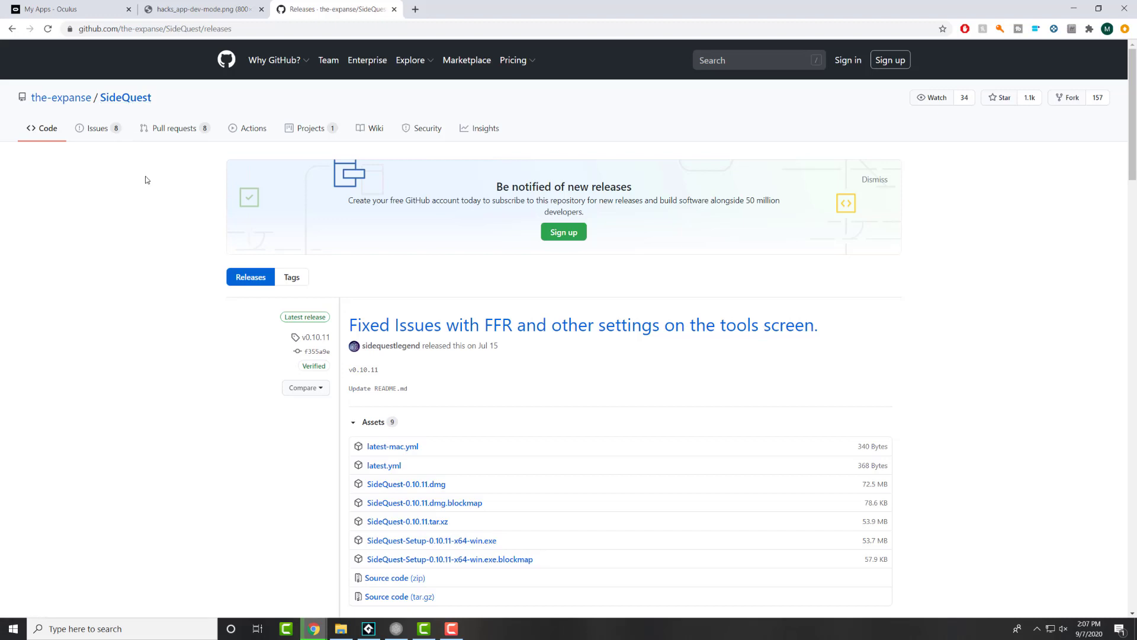
scroll(down, 3)
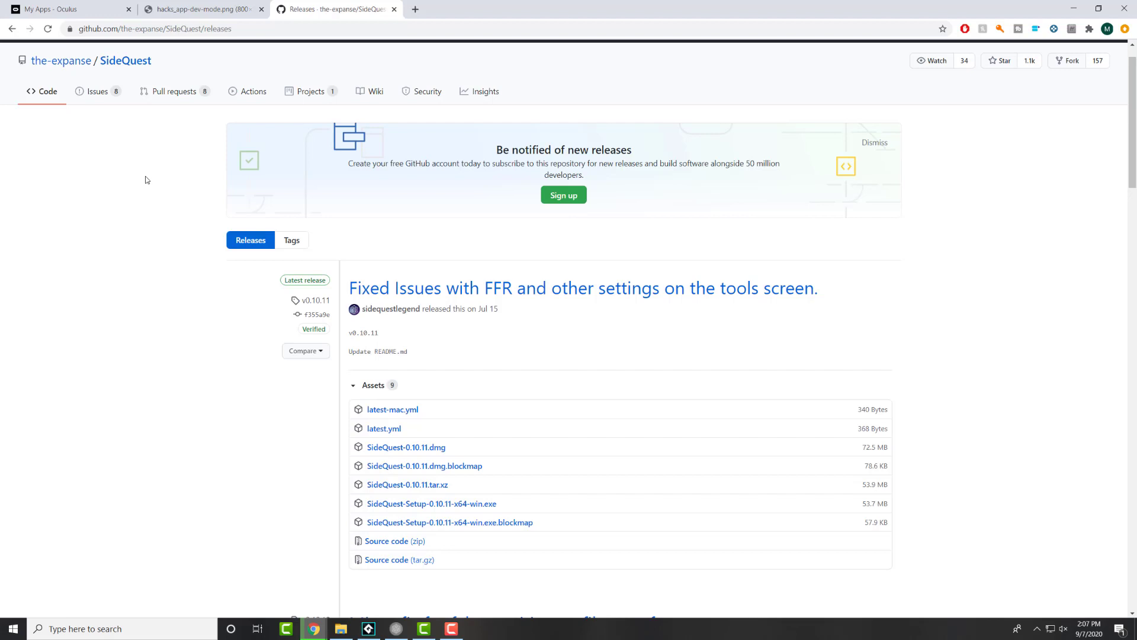
mouse_move(308, 300)
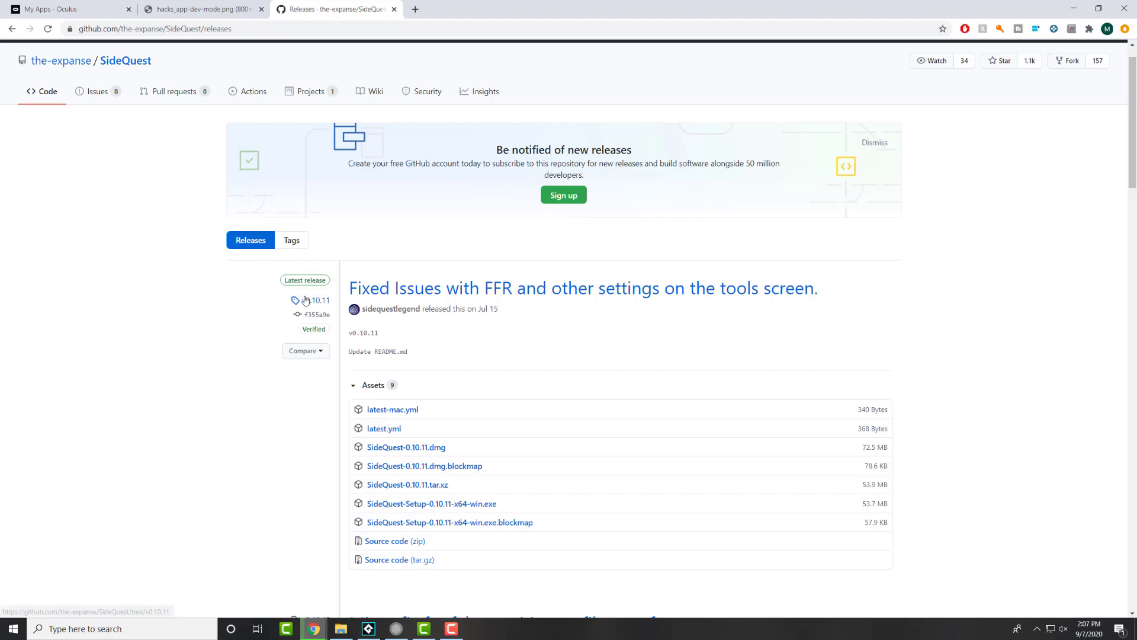
scroll(down, 3)
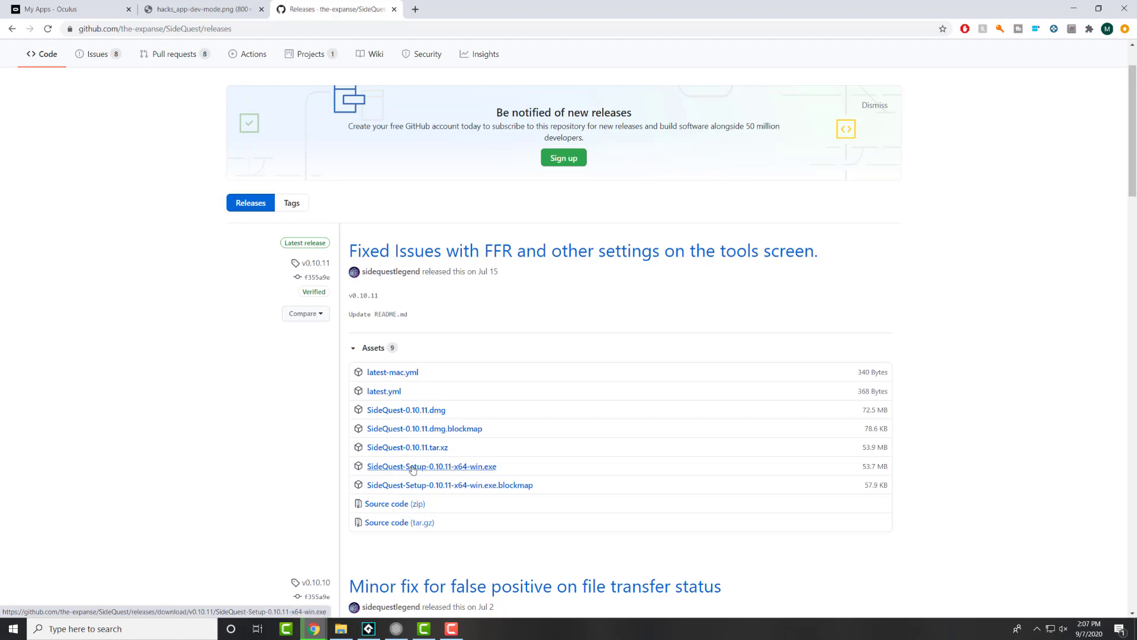
mouse_move(418, 466)
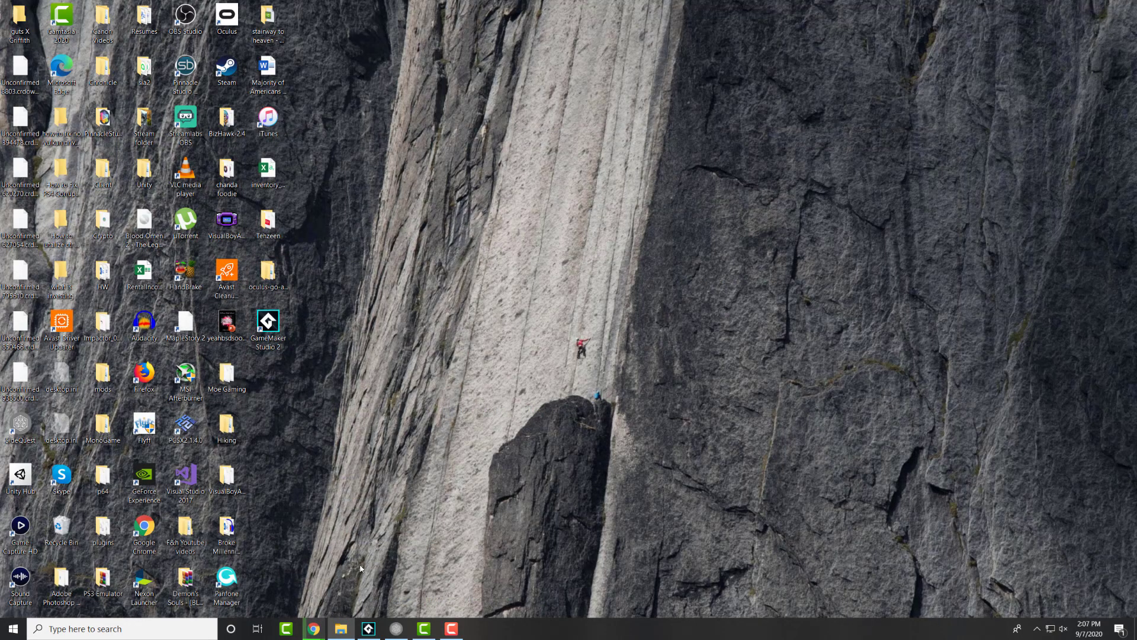
click(395, 629)
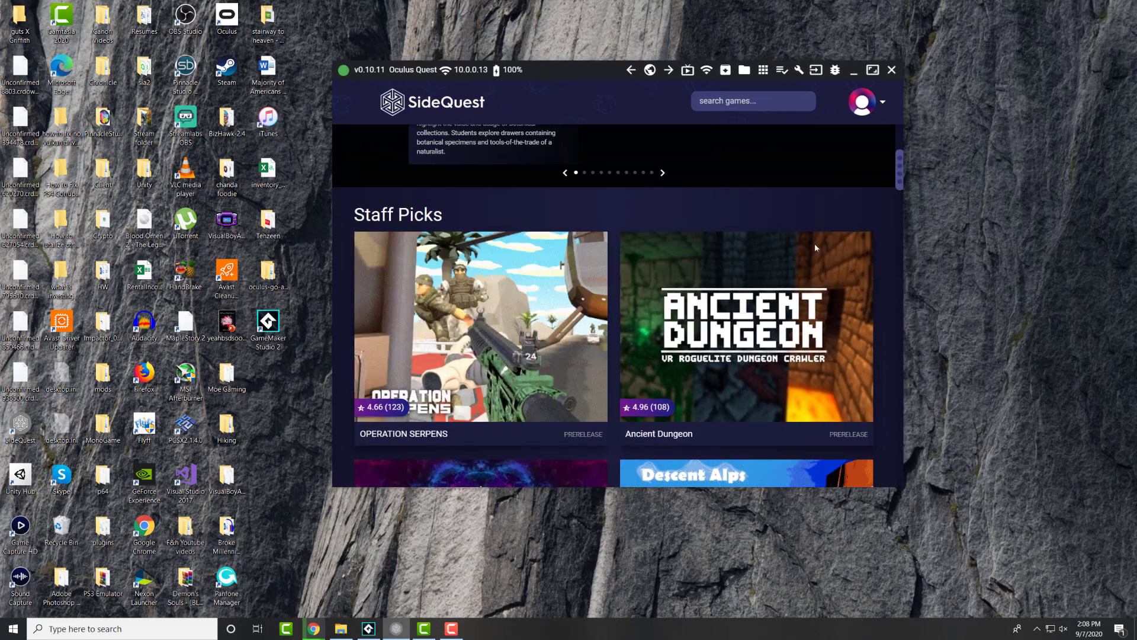
click(872, 70)
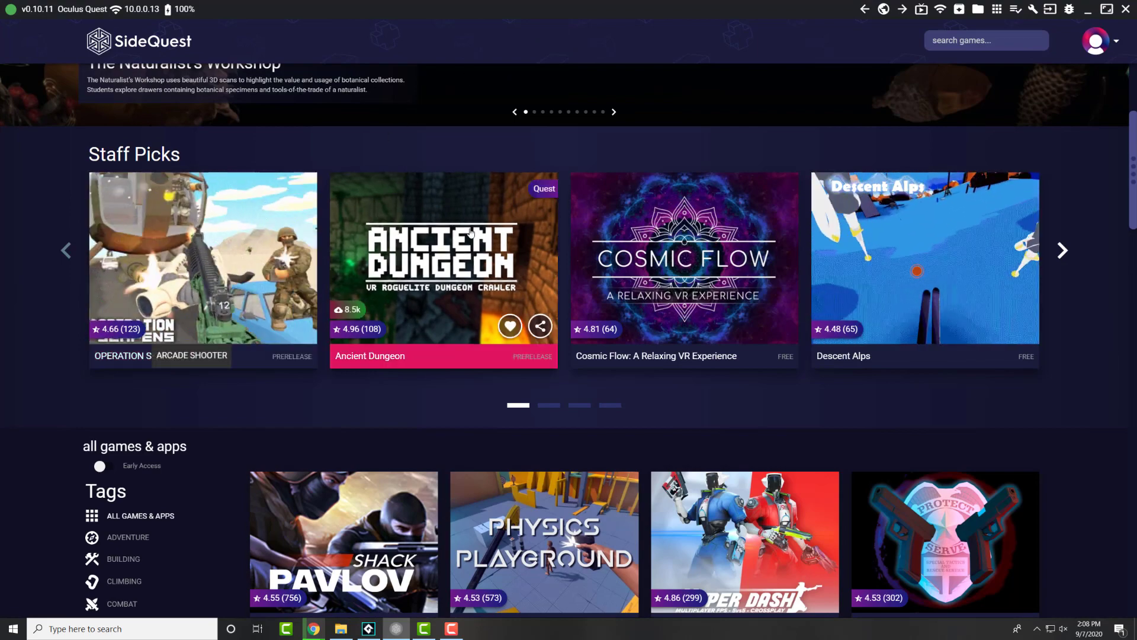
scroll(down, 3)
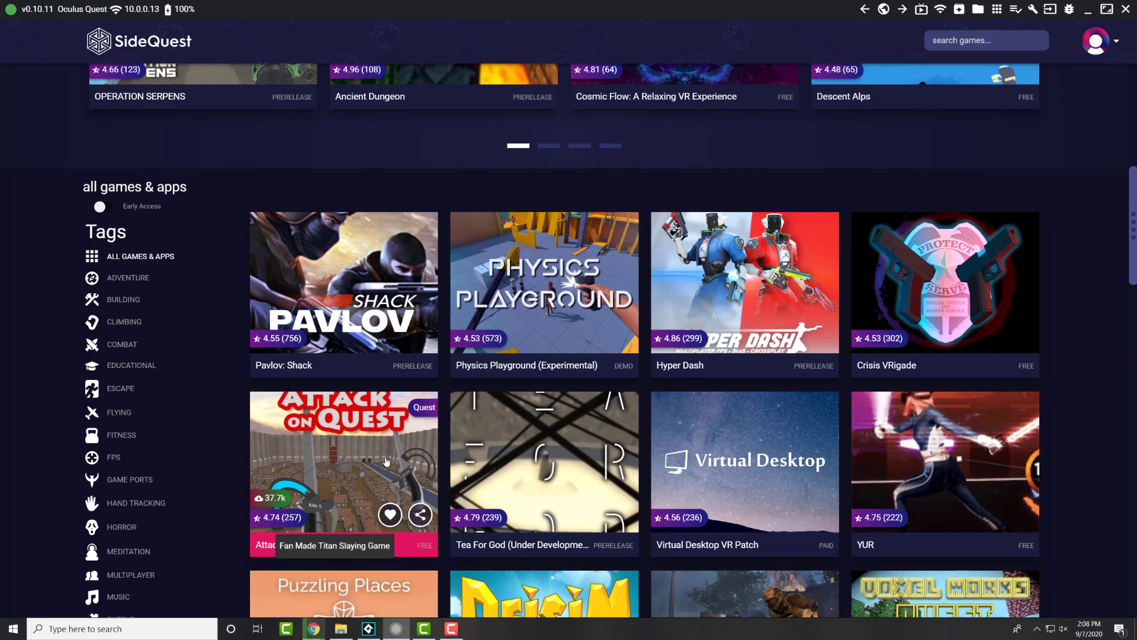
scroll(down, 3)
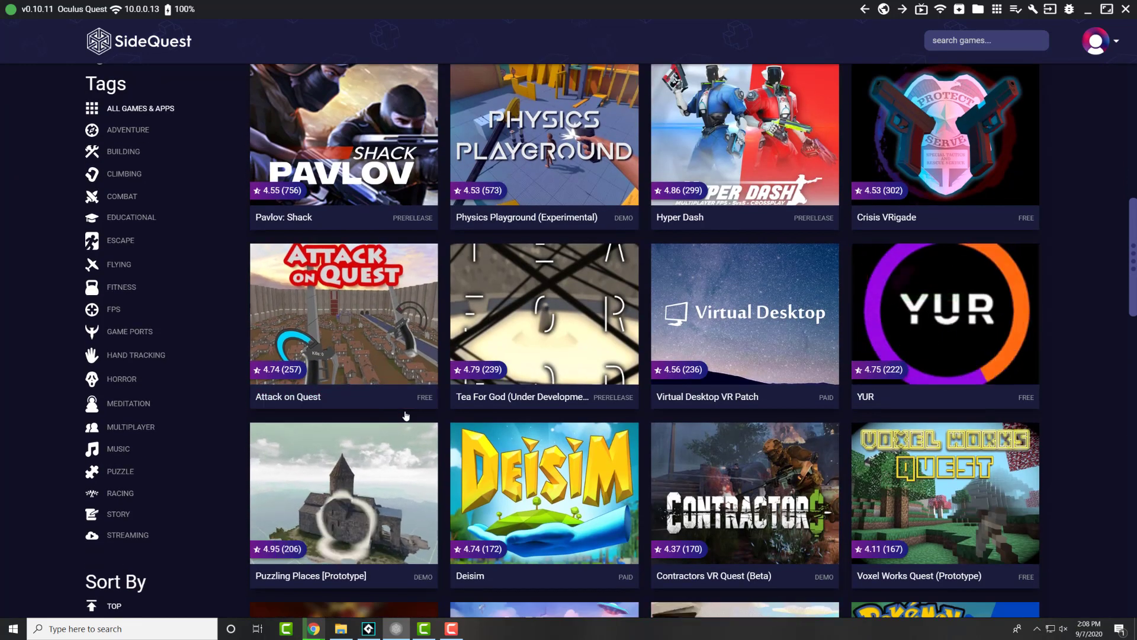
scroll(down, 3)
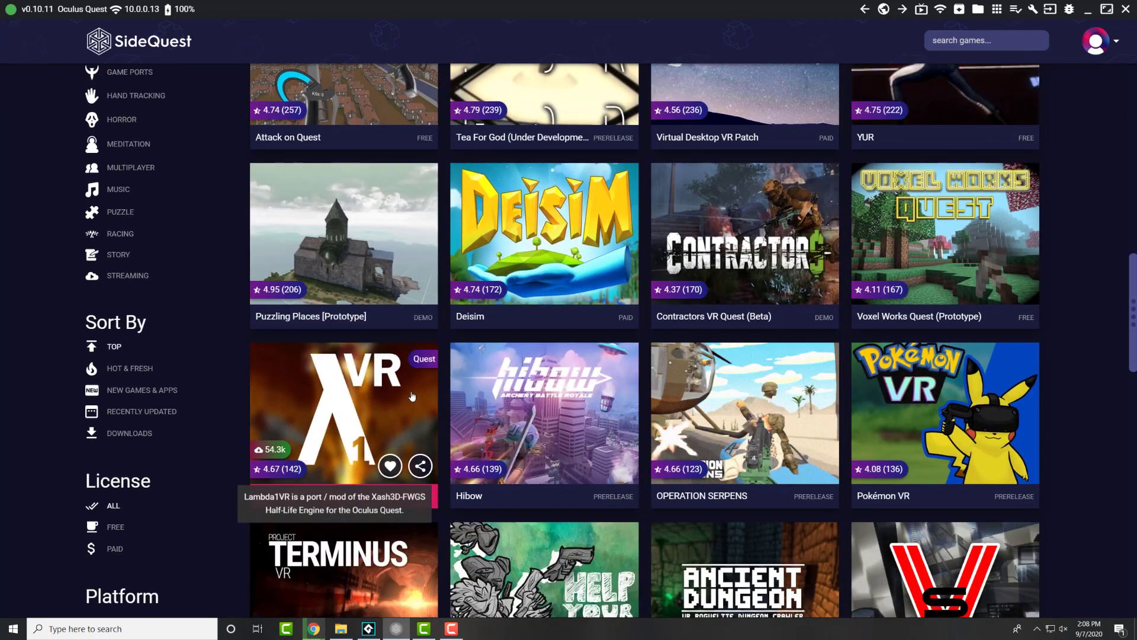
scroll(down, 3)
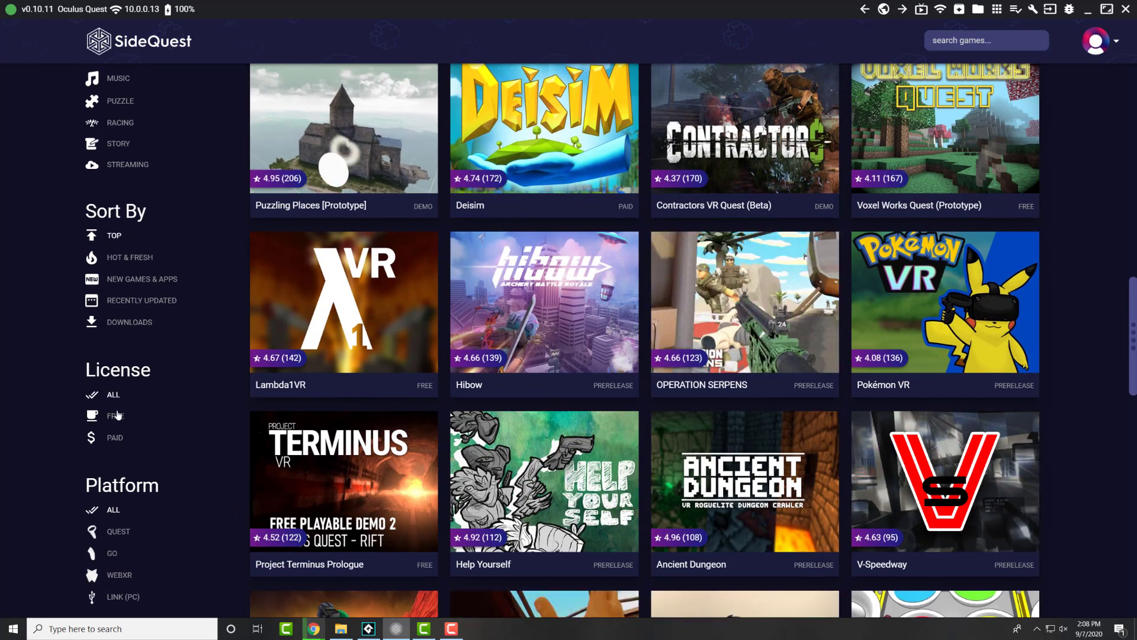
scroll(down, 3)
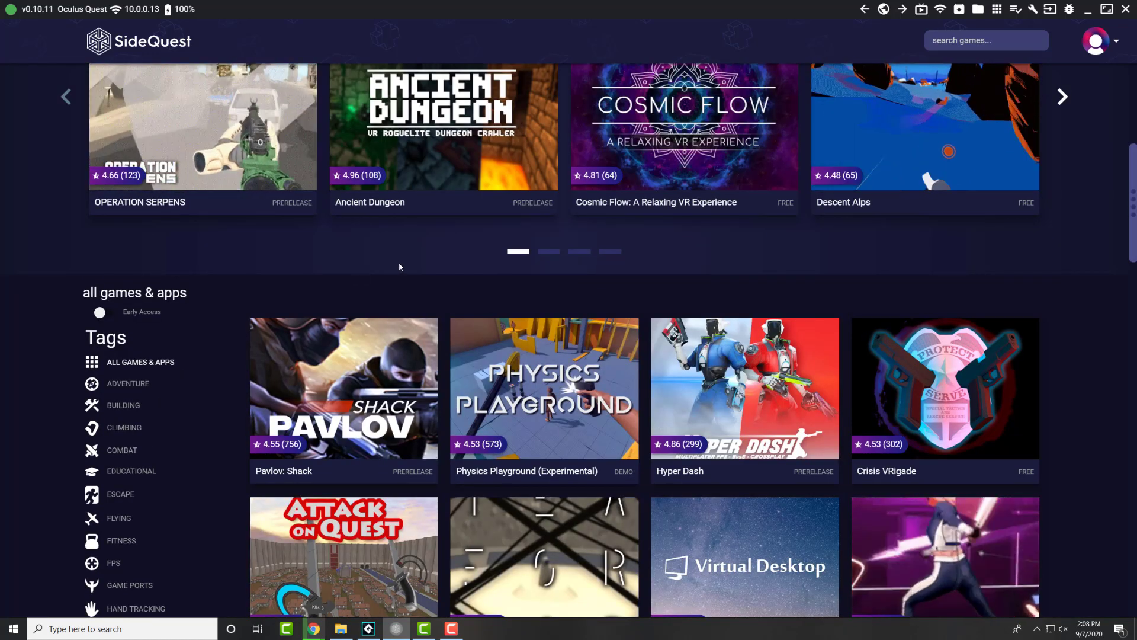
scroll(down, 3)
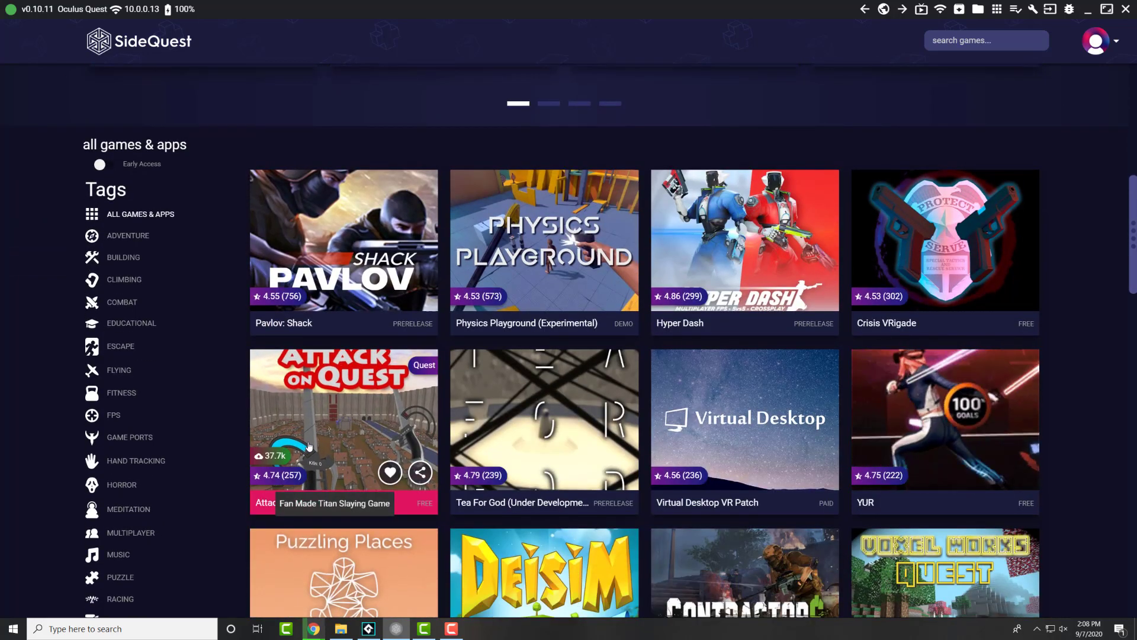
scroll(down, 3)
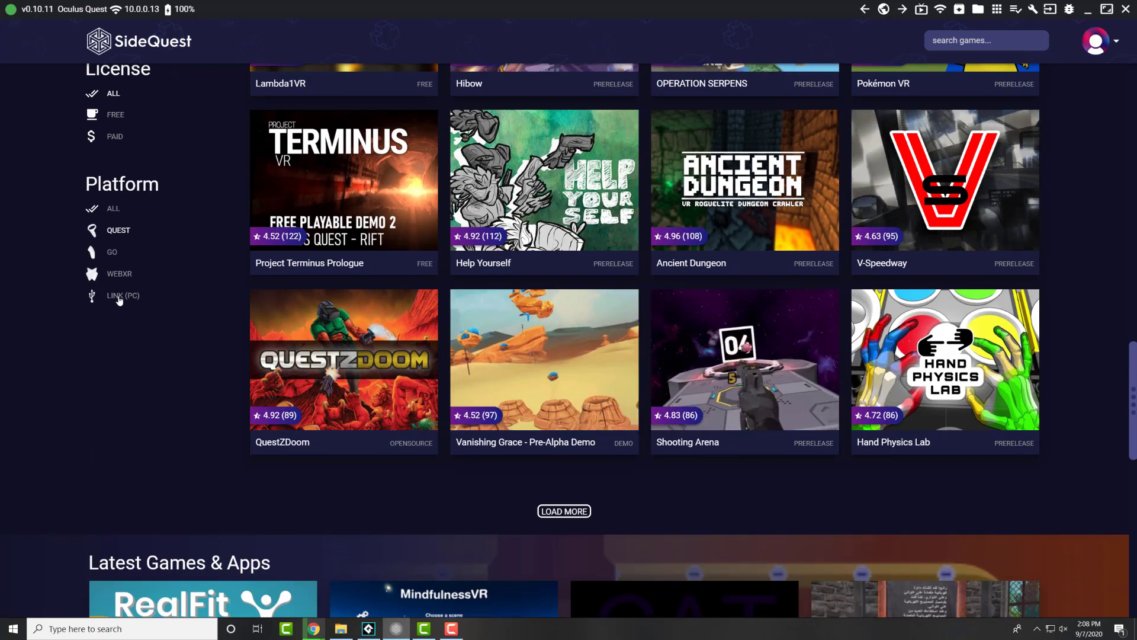
scroll(down, 3)
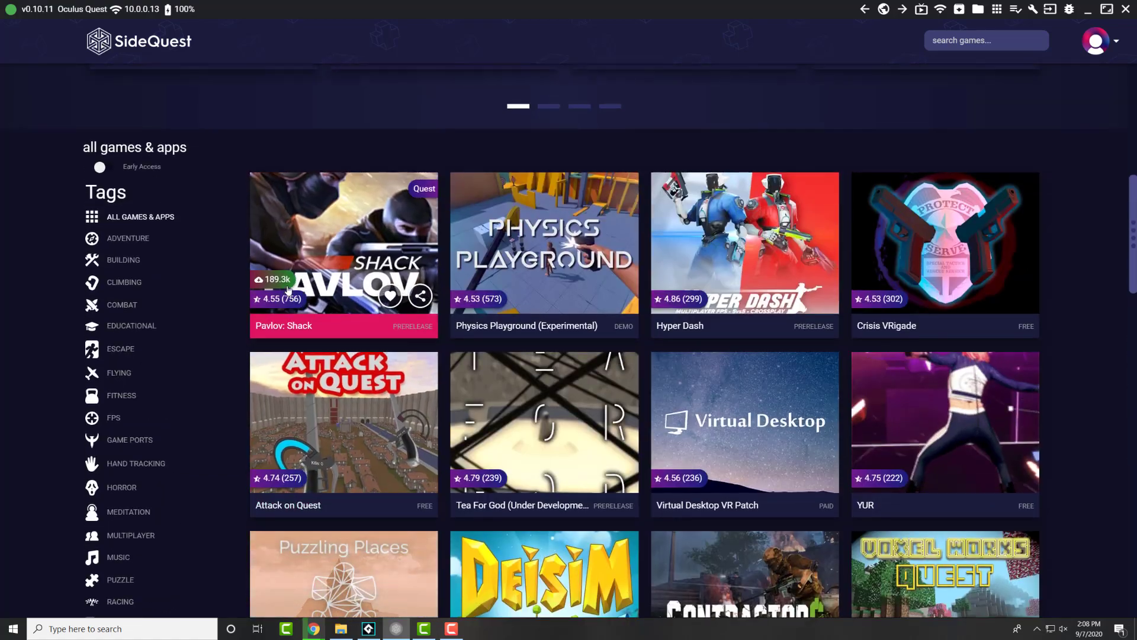
scroll(down, 3)
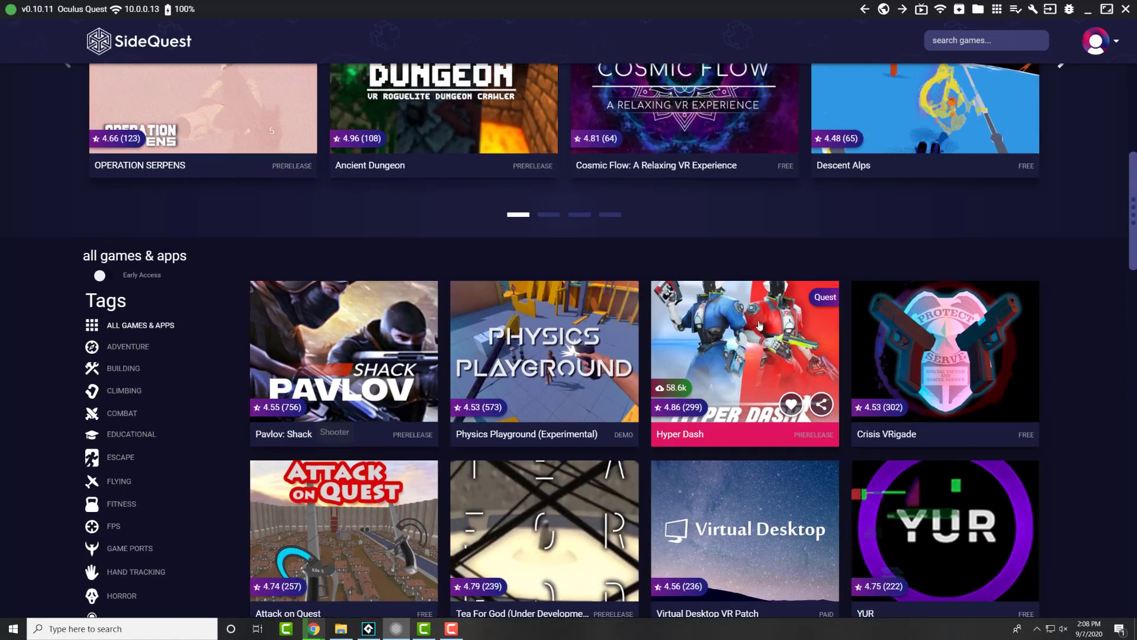
scroll(down, 3)
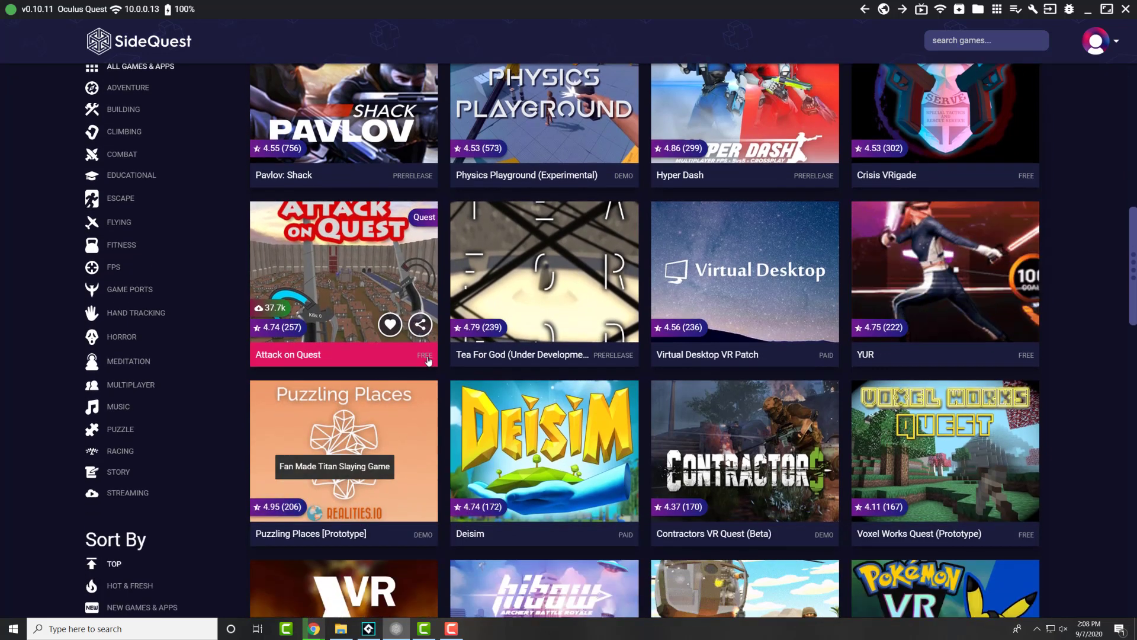
- Install Attack on Quest from its store page onto the connected headset
click(343, 271)
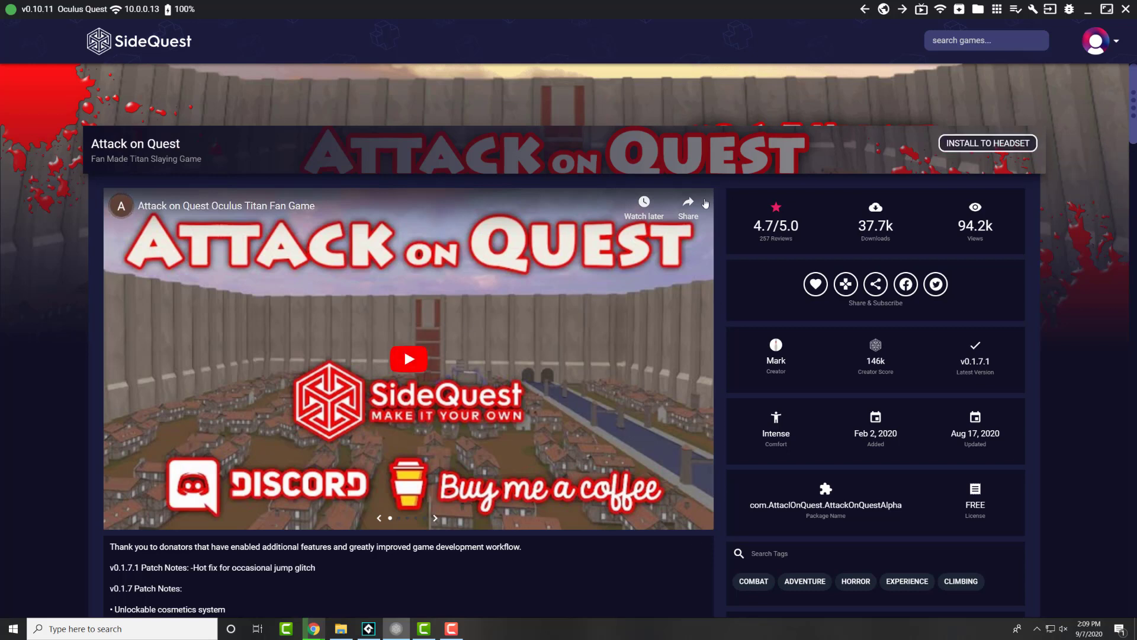
mouse_move(986, 143)
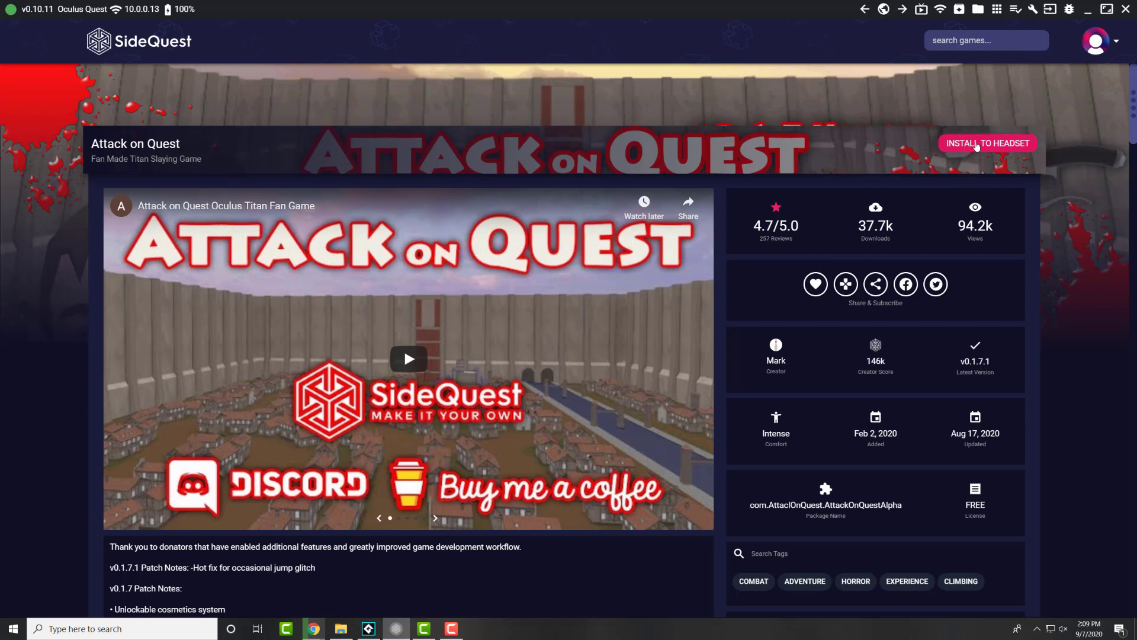
click(988, 143)
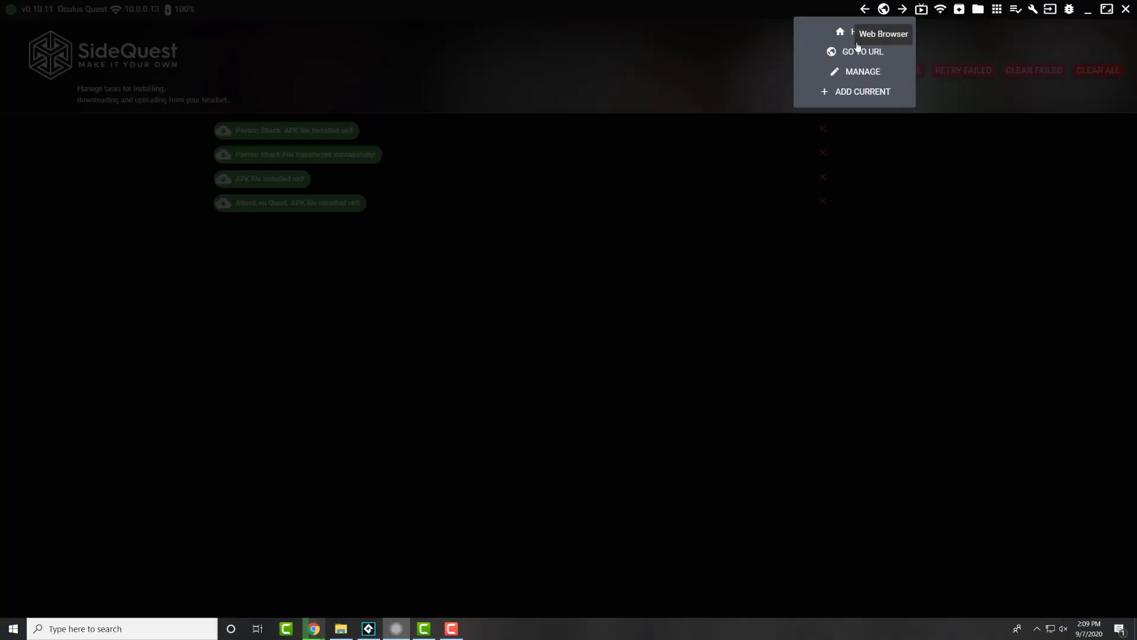
- Return to the store home page with the featured banner and Staff Picks
click(859, 33)
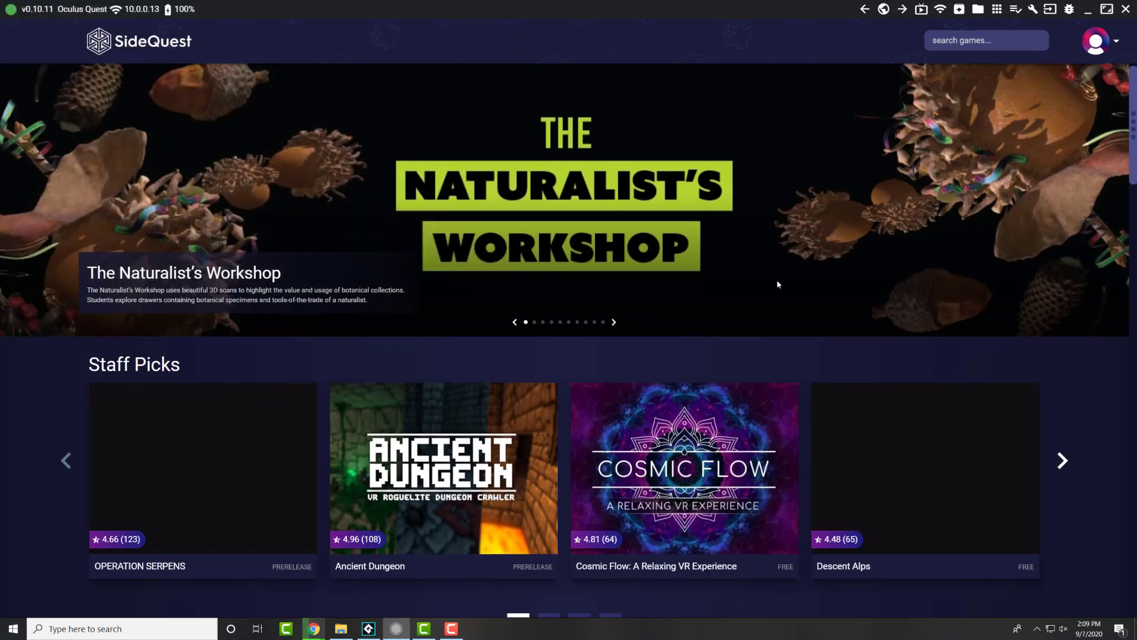
- Scroll past the banner to the Staff Picks row containing Cosmic Flow
scroll(down, 3)
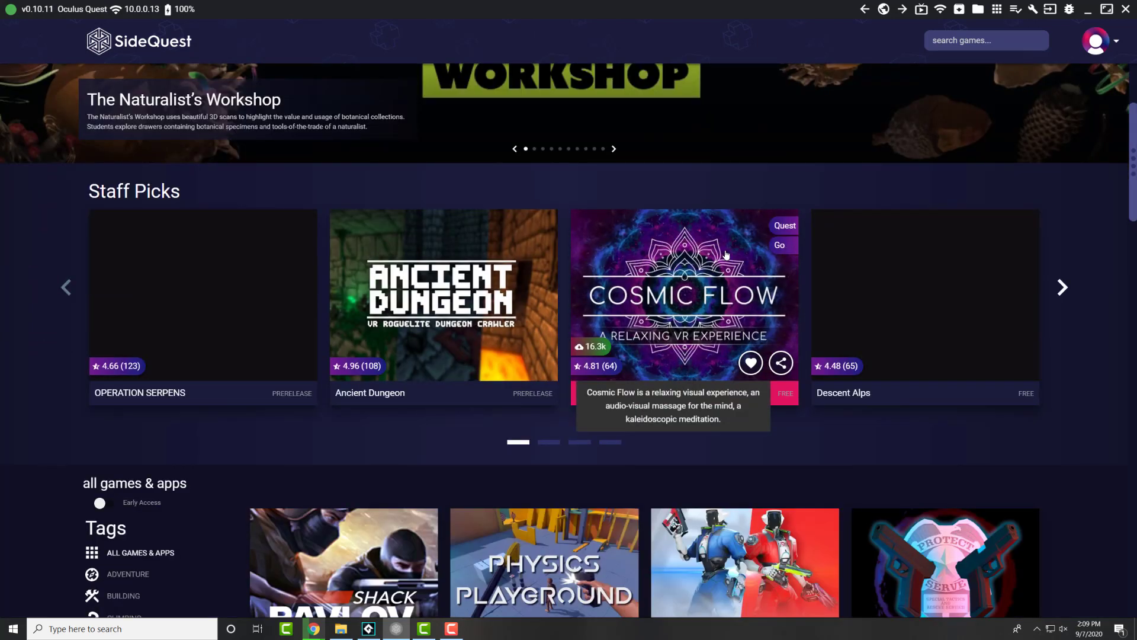
mouse_move(889, 370)
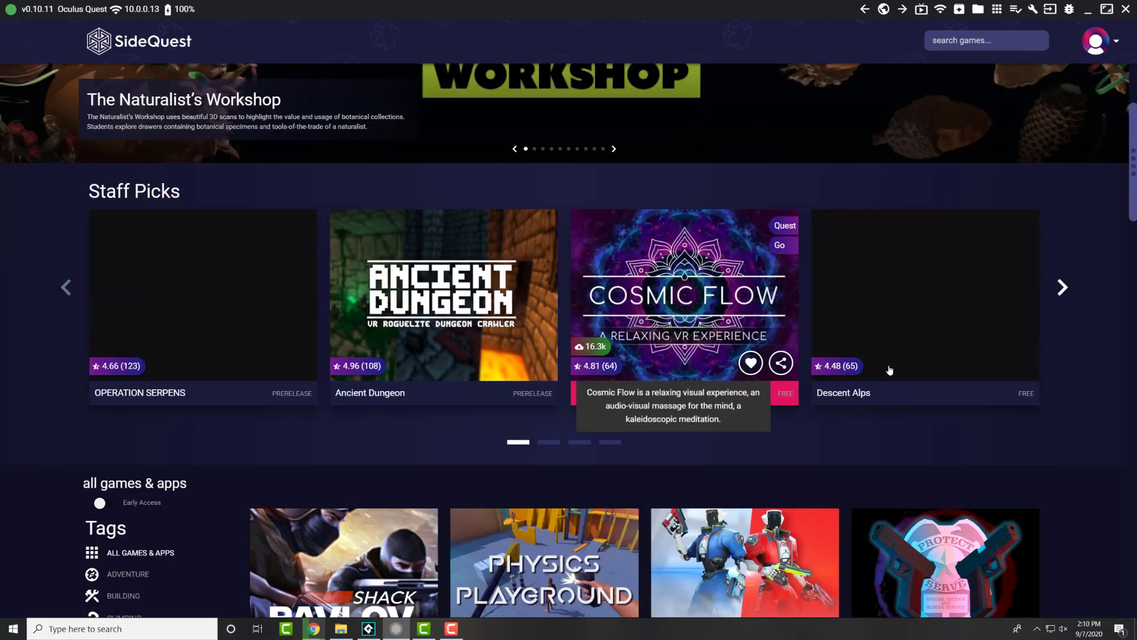
mouse_move(714, 290)
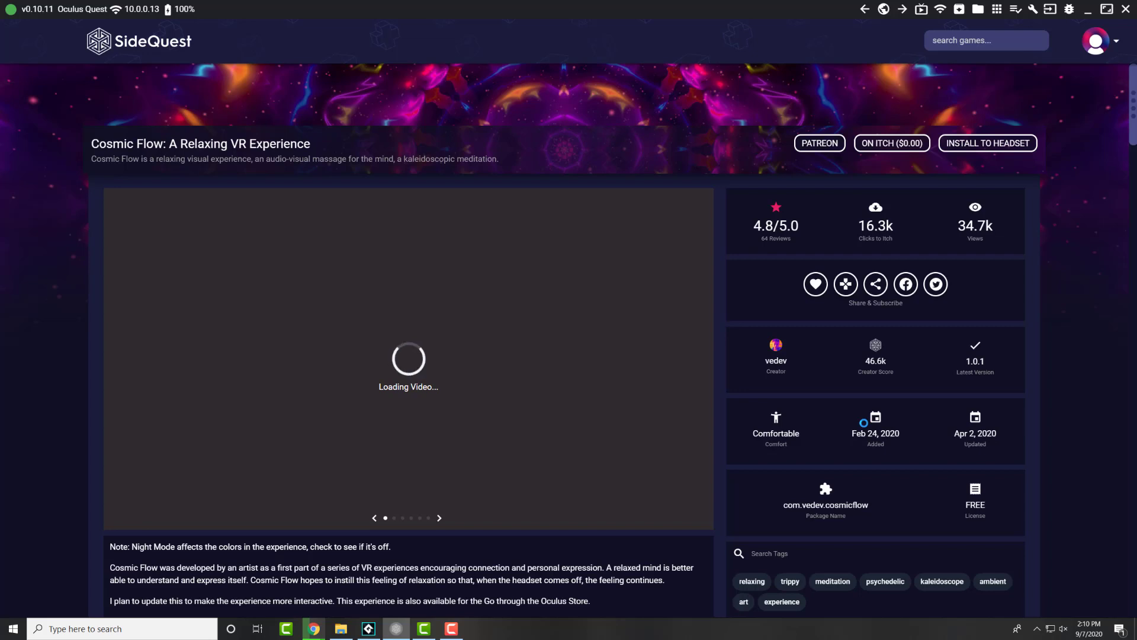
mouse_move(846, 88)
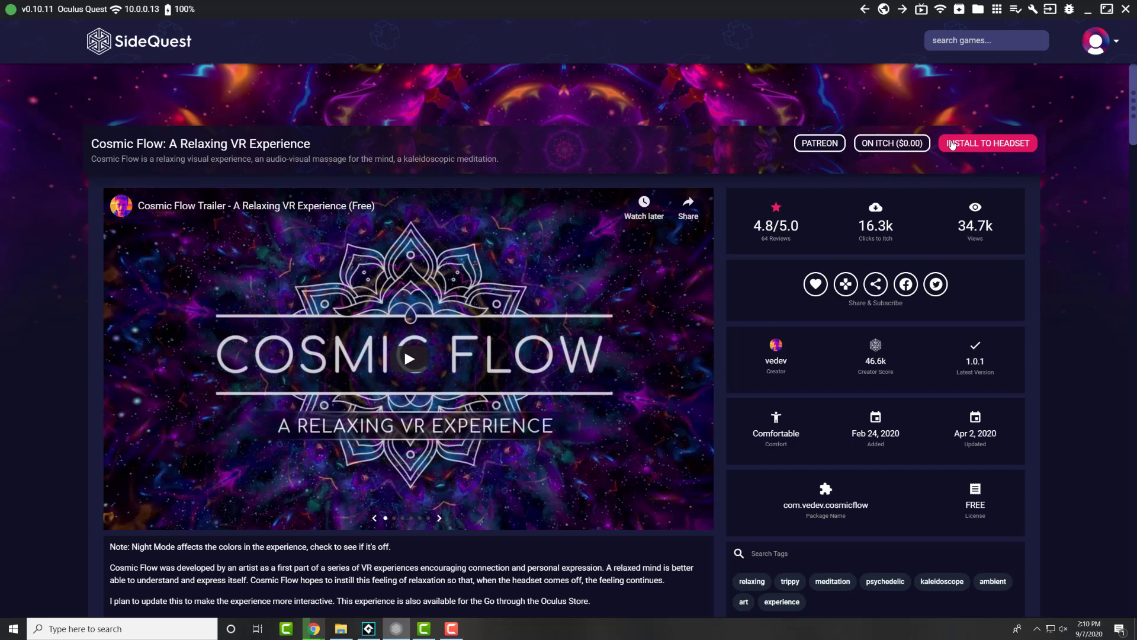
mouse_move(802, 134)
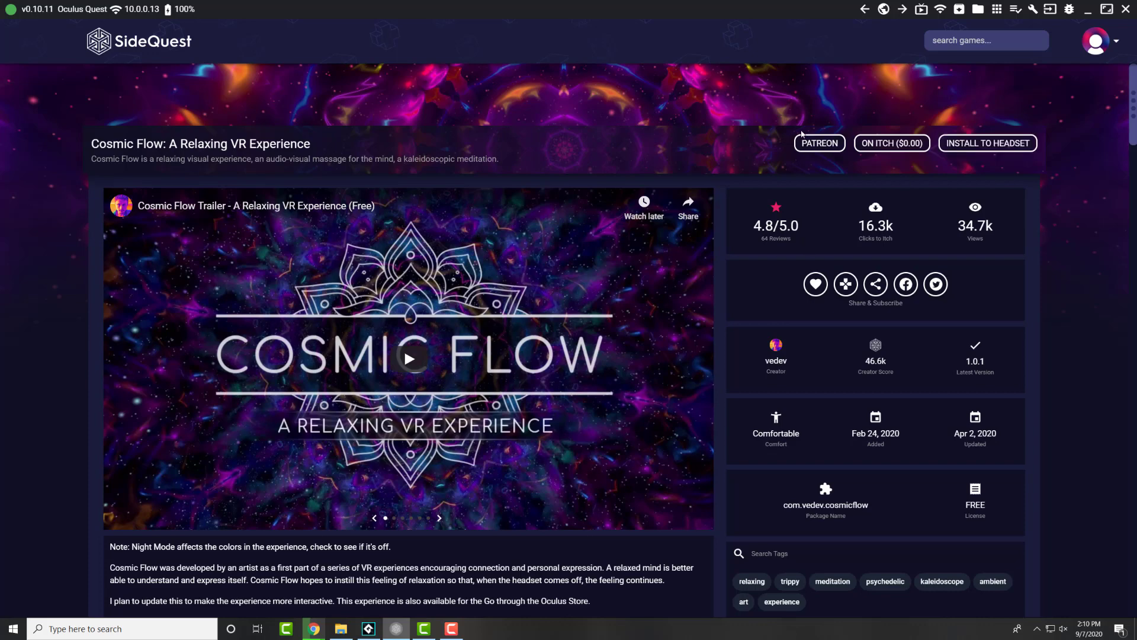
click(986, 143)
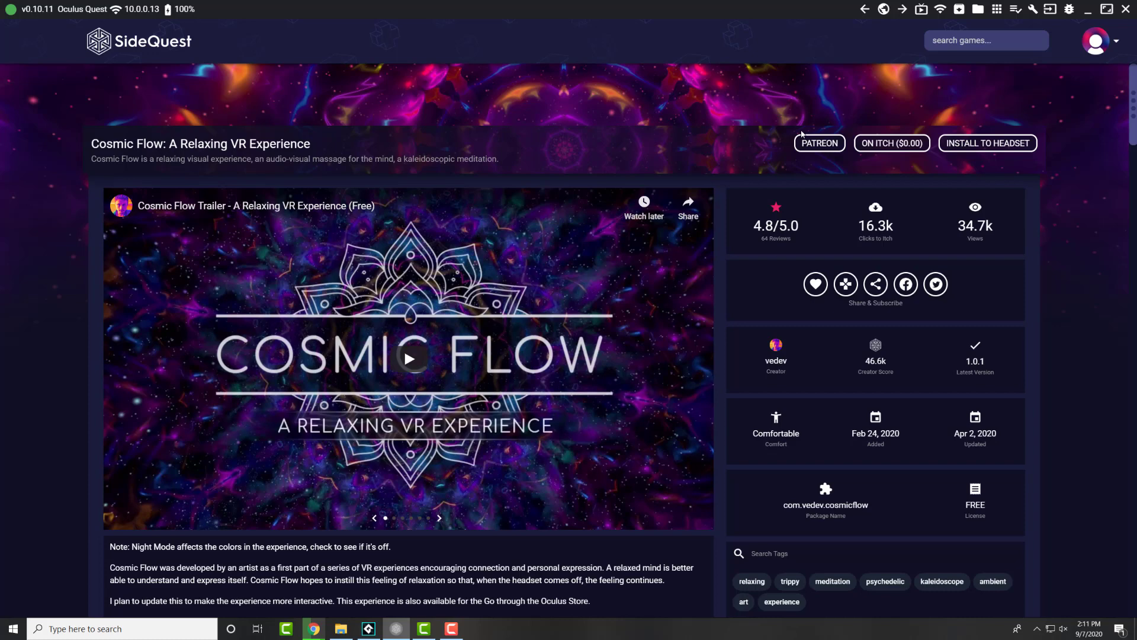
mouse_move(900, 185)
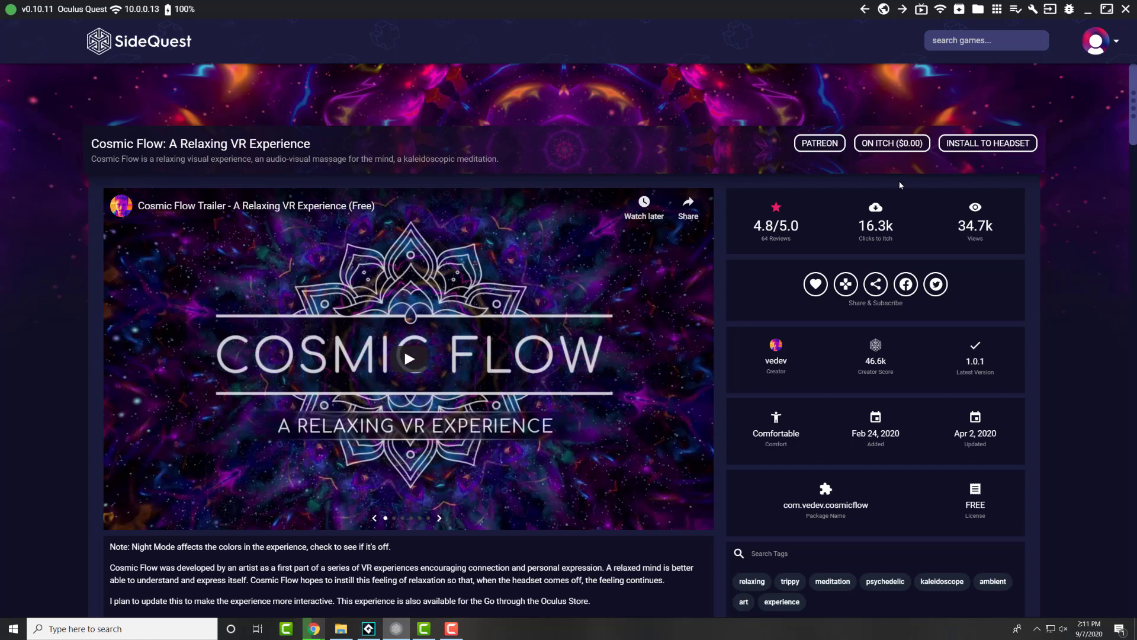